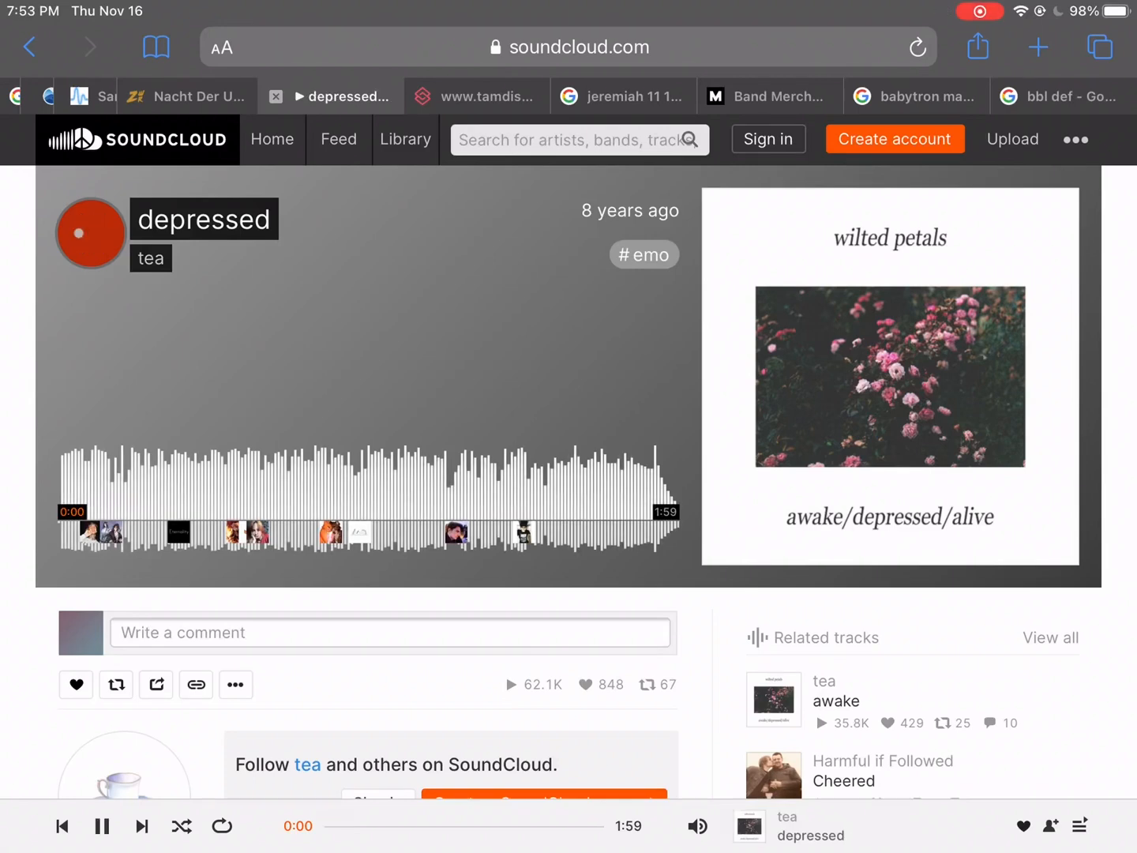
# Step: Start playback of the track 'depressed' by tea from the beginning
pyautogui.click(88, 233)
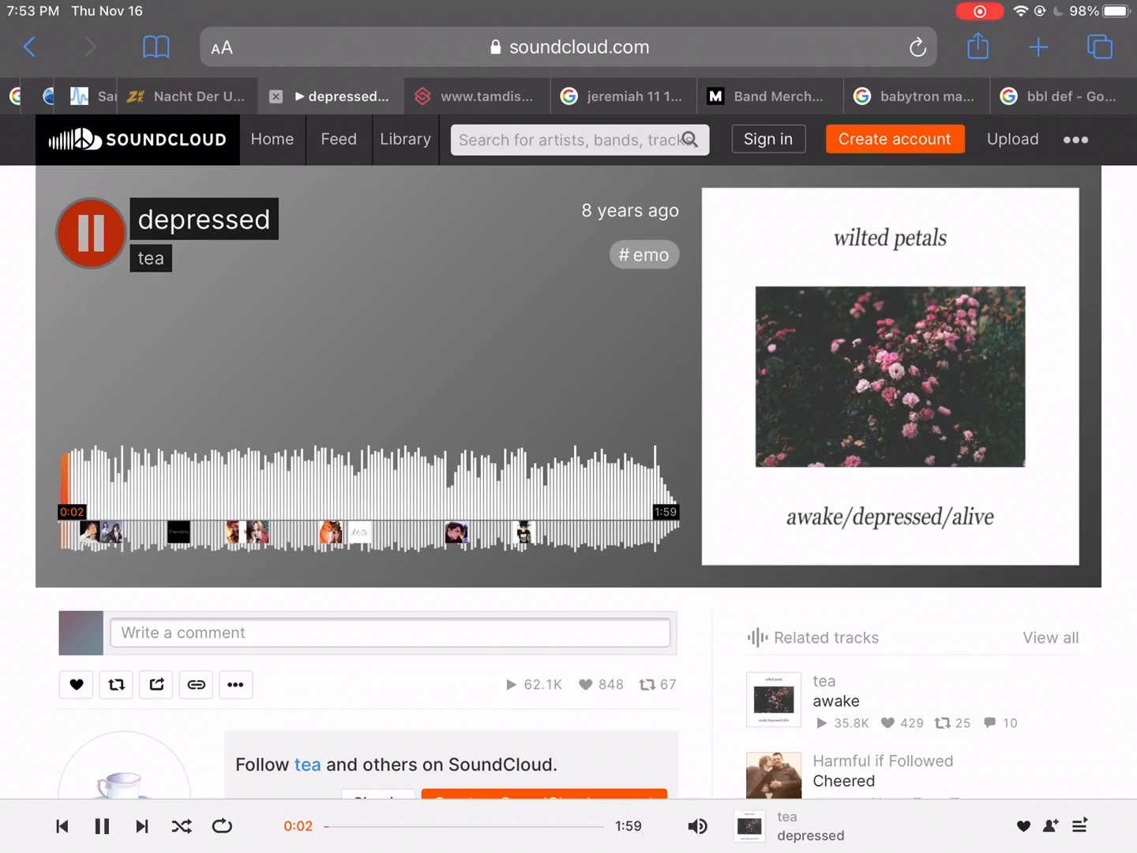